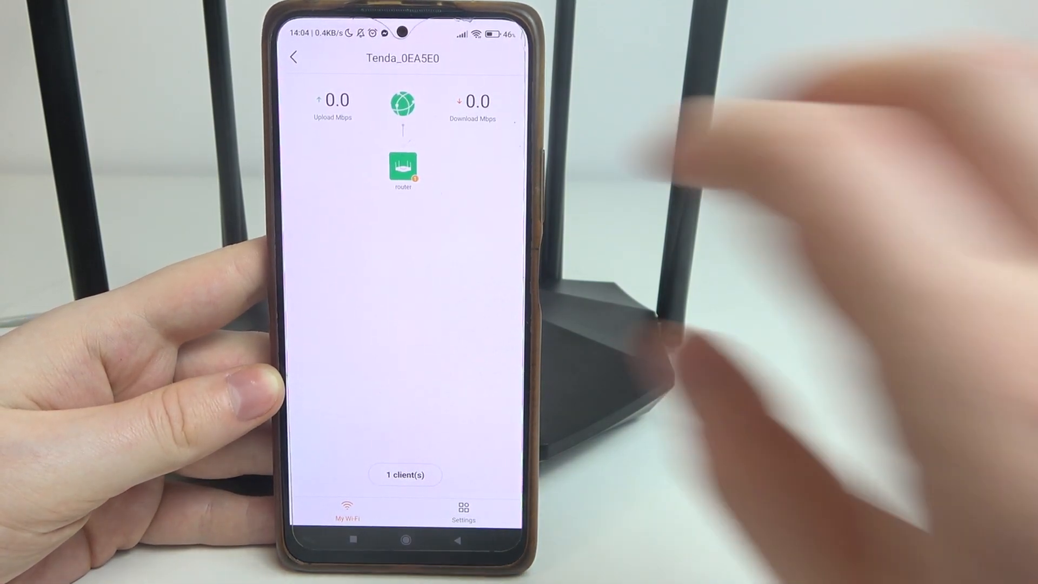
Go into the router's Settings toward the Parental Control page.
left_click(293, 58)
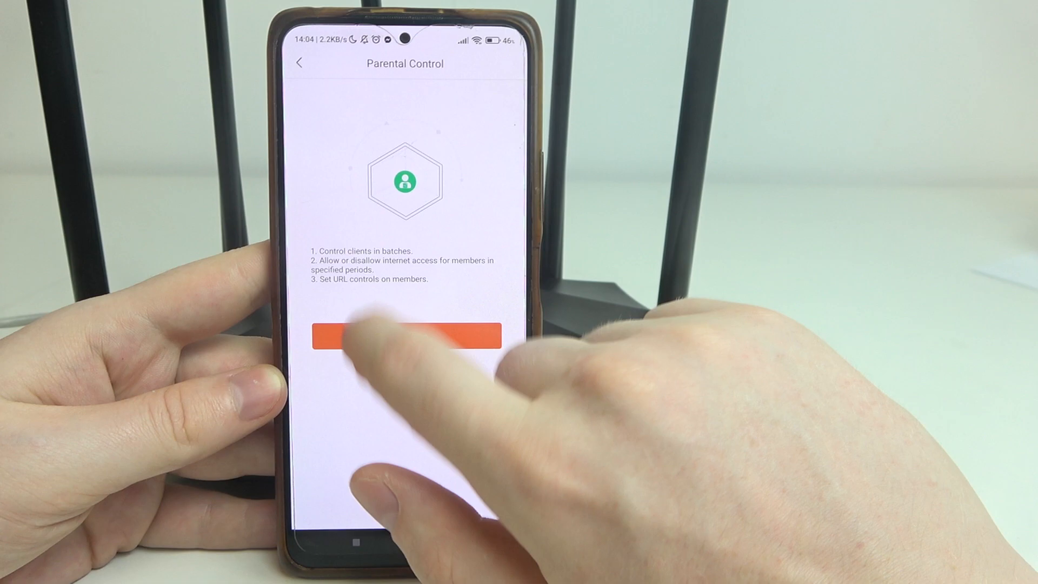
Create group 'hg' with client M2101K6G, save it, and return to the group list.
left_click(404, 334)
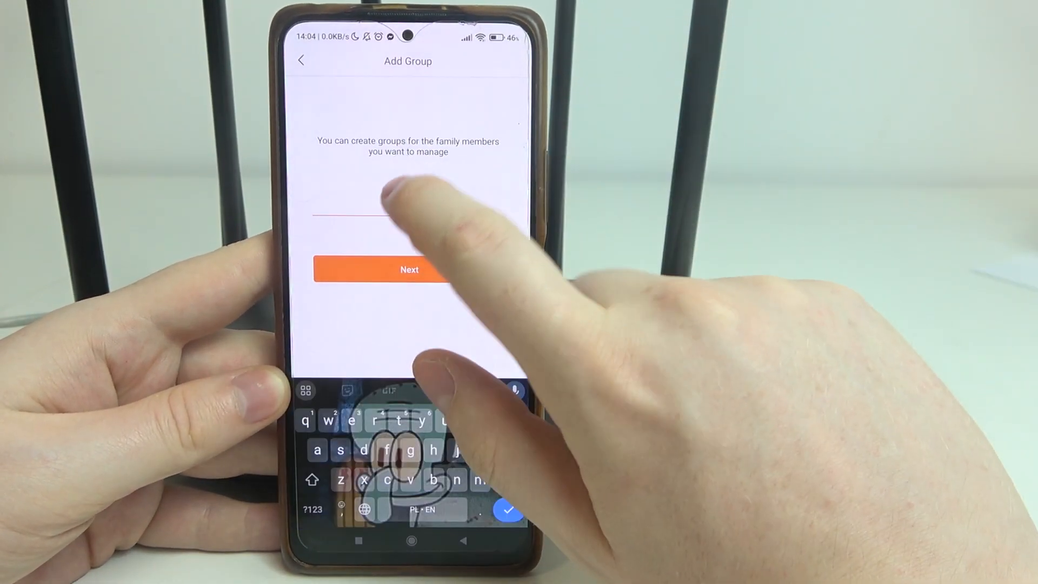
type("hg")
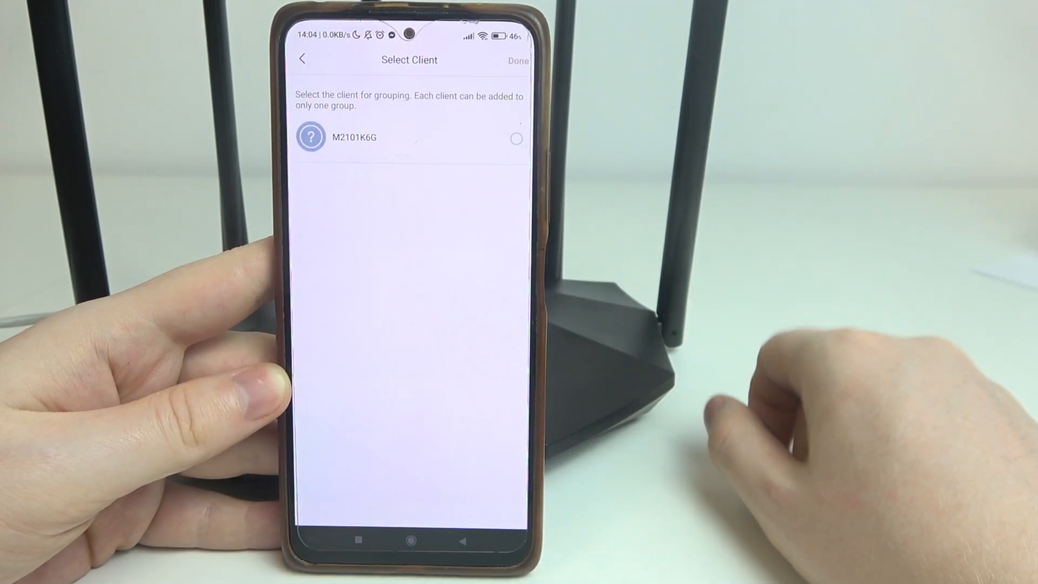
left_click(516, 139)
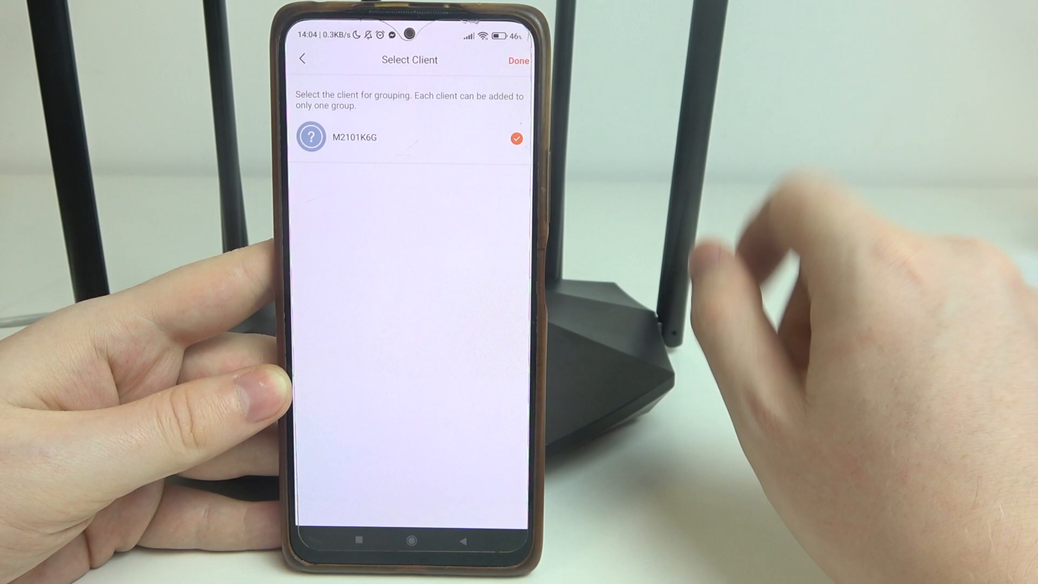
left_click(518, 60)
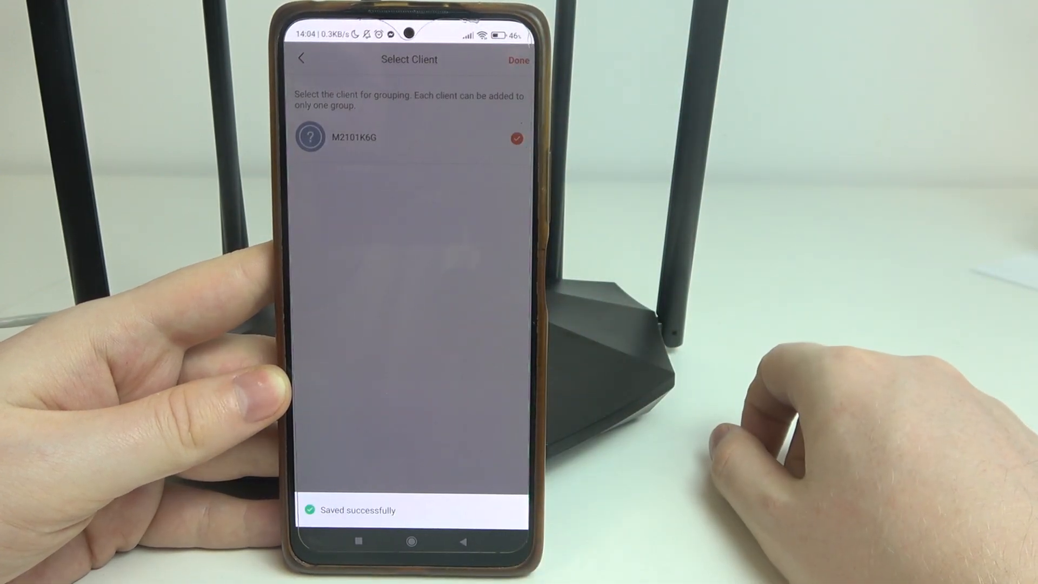
left_click(518, 61)
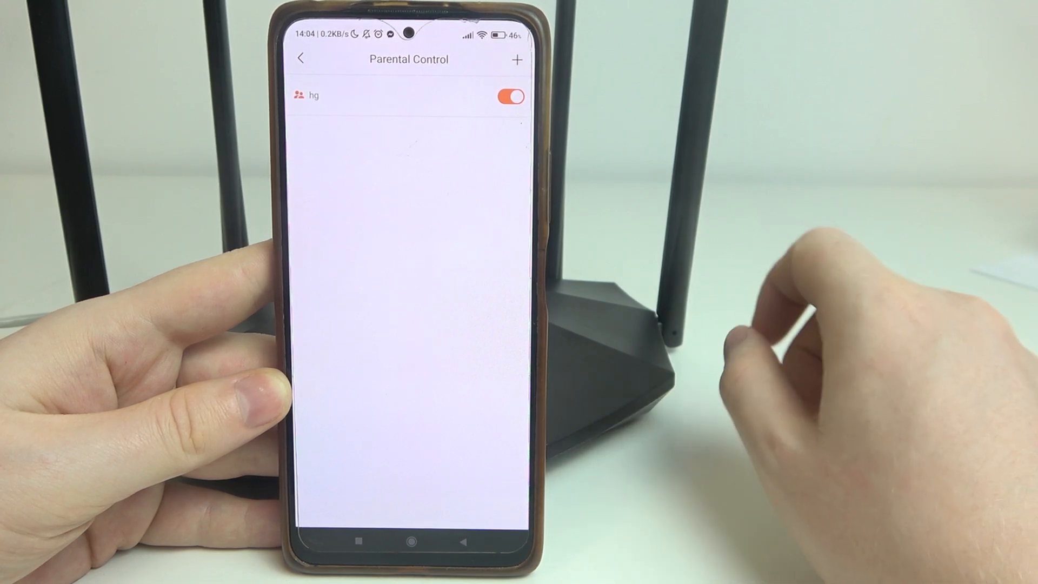
Enable the 06:00–22:00 everyday period for group hg, then revisit its schedule.
left_click(409, 95)
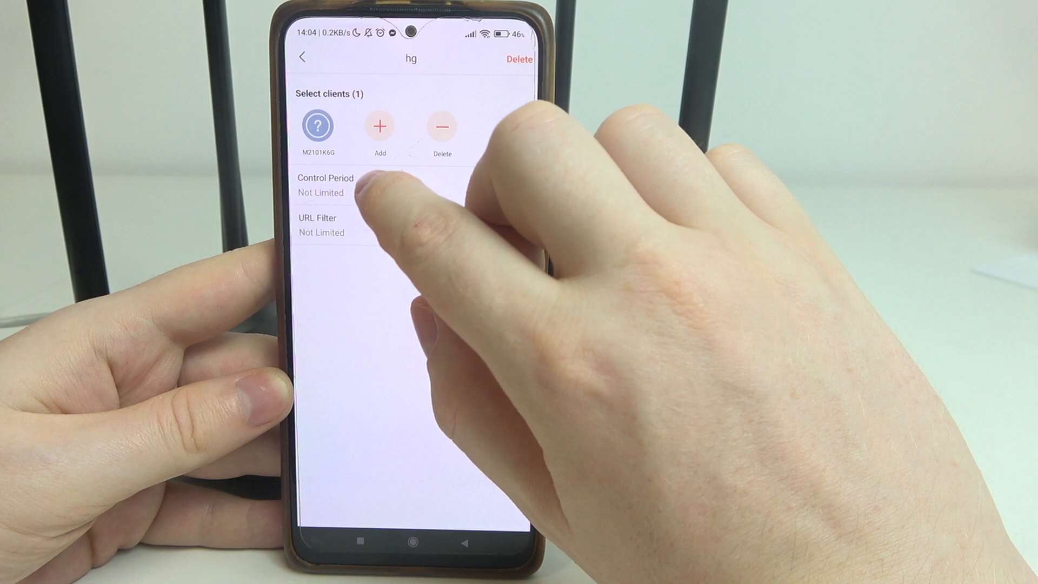
left_click(325, 185)
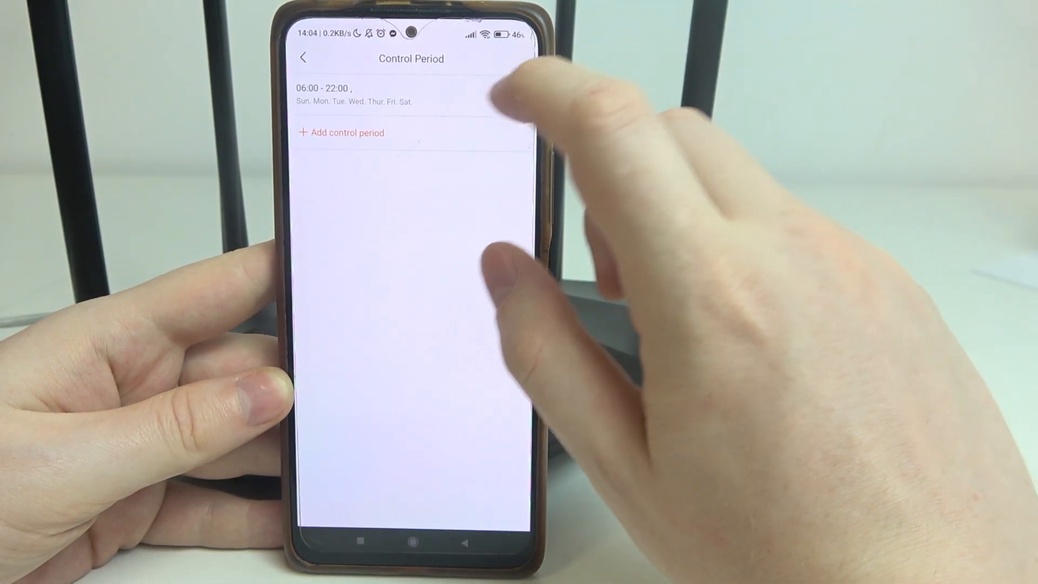
left_click(513, 96)
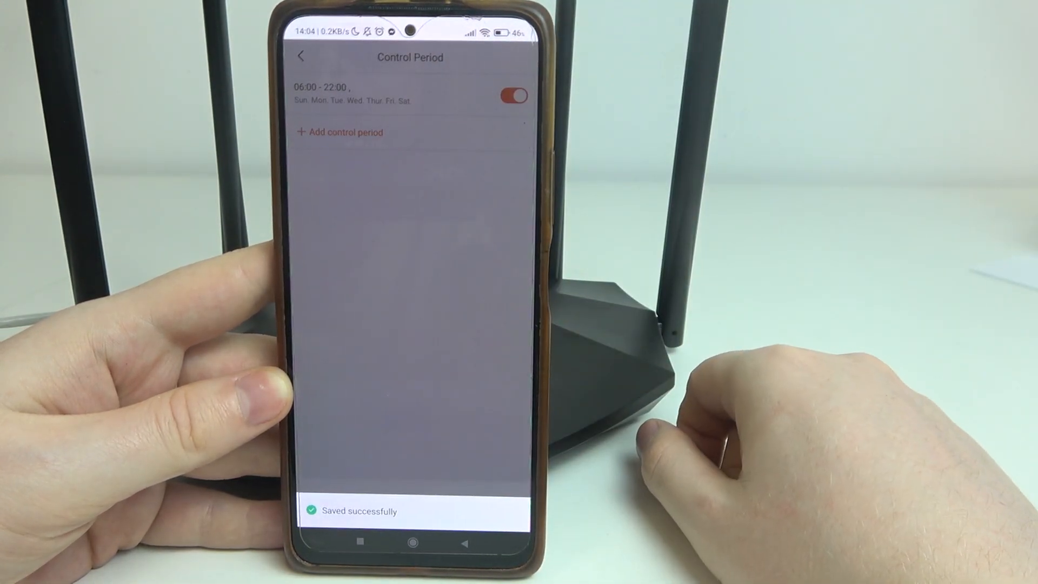
left_click(302, 57)
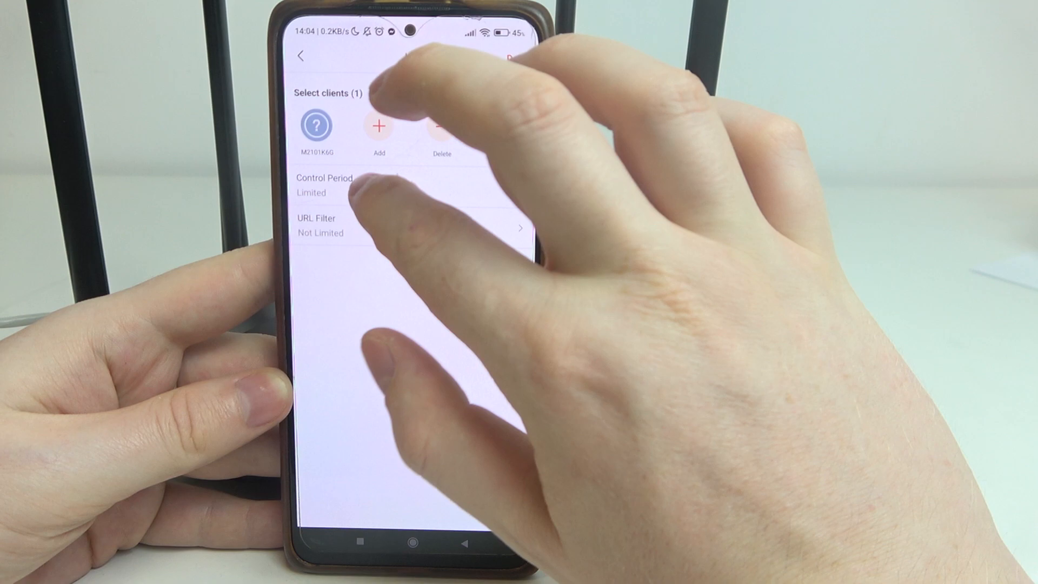
left_click(324, 185)
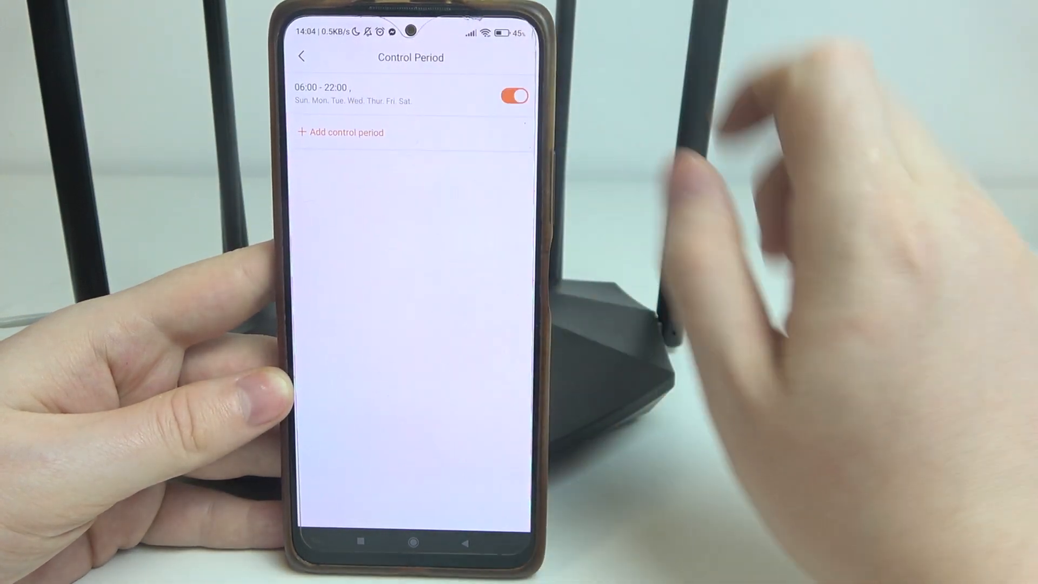
left_click(346, 132)
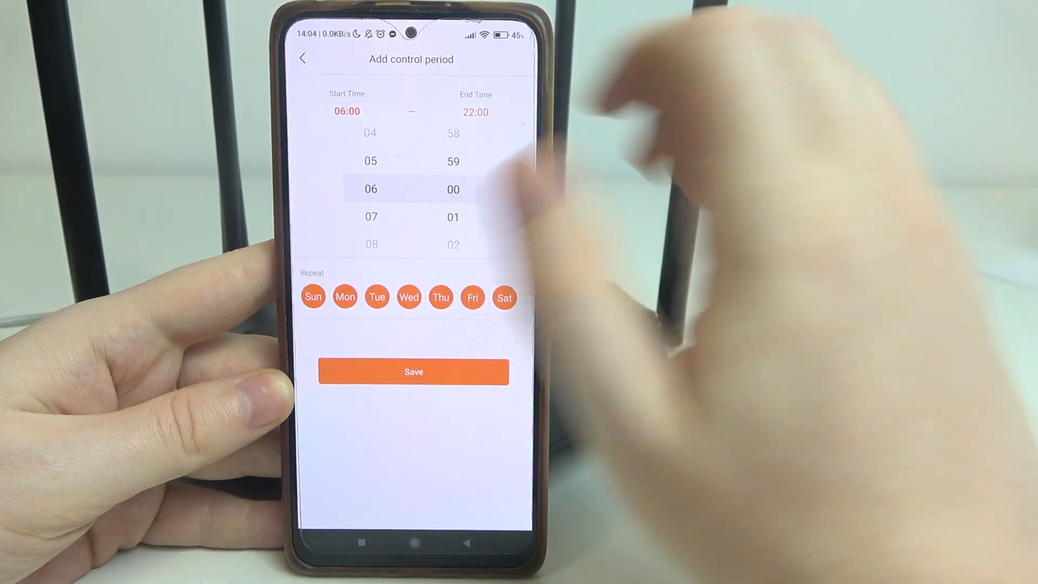
left_click(413, 370)
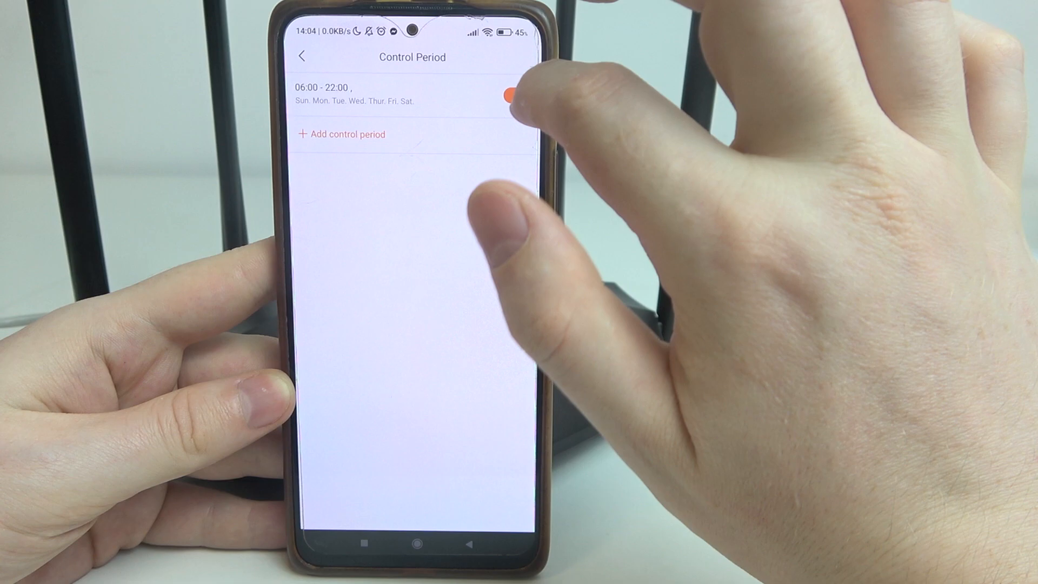
left_click(512, 96)
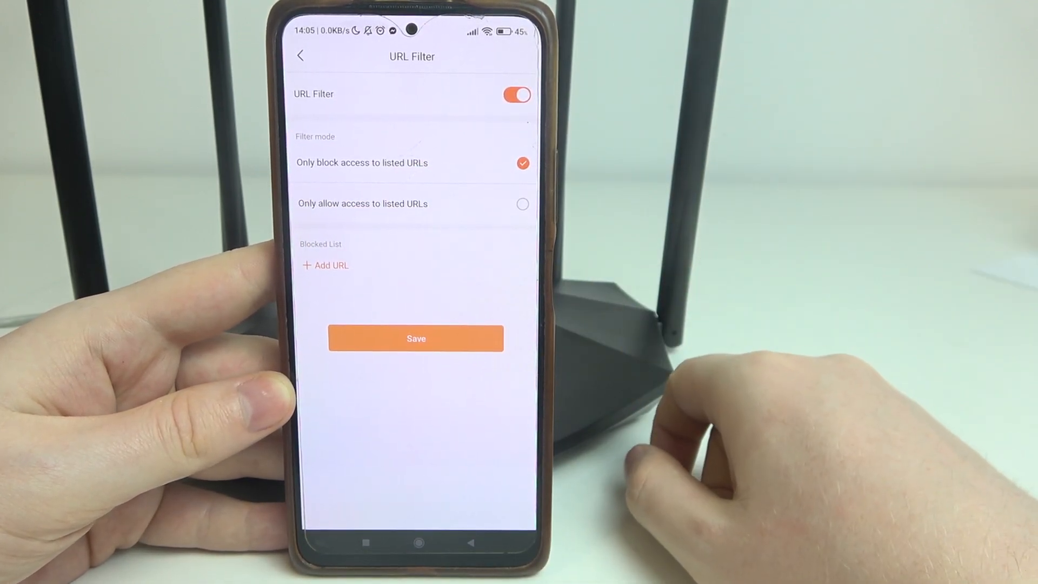
Begin adding a URL to group hg's blocked-websites list.
left_click(331, 264)
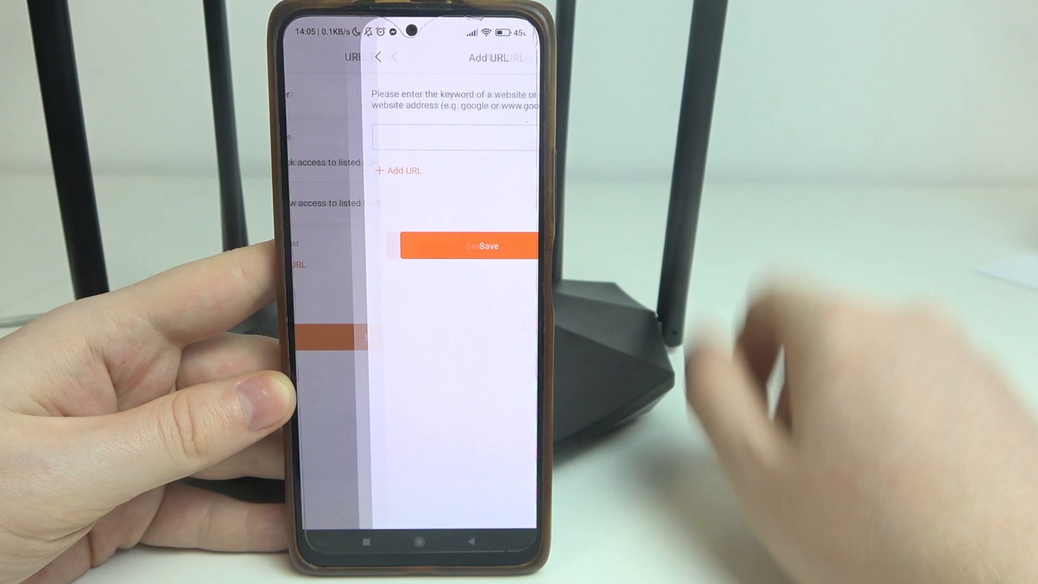